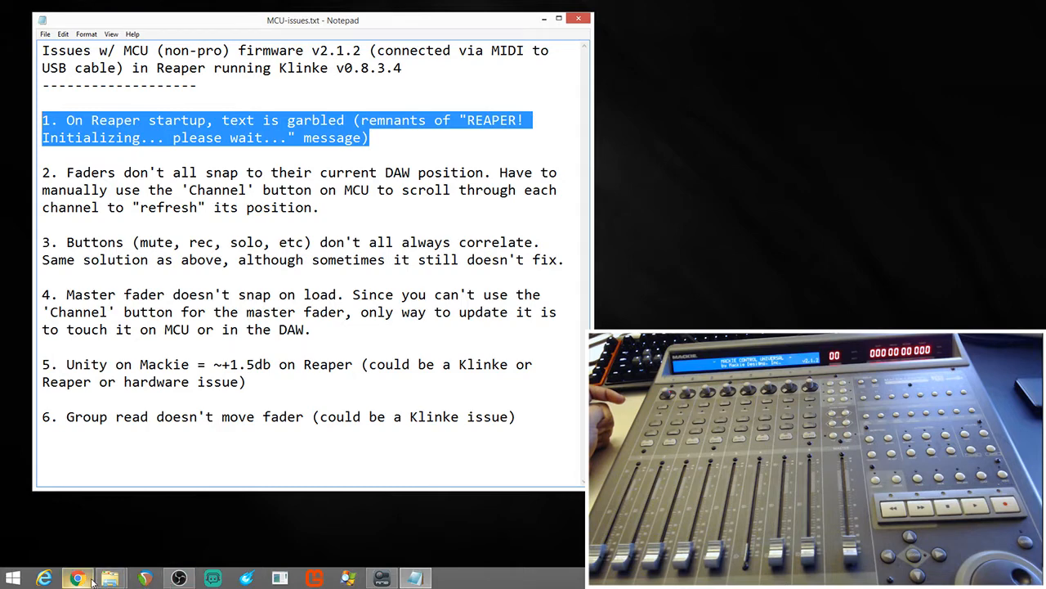
{"action": "mouse_move", "coordinate": [112, 579]}
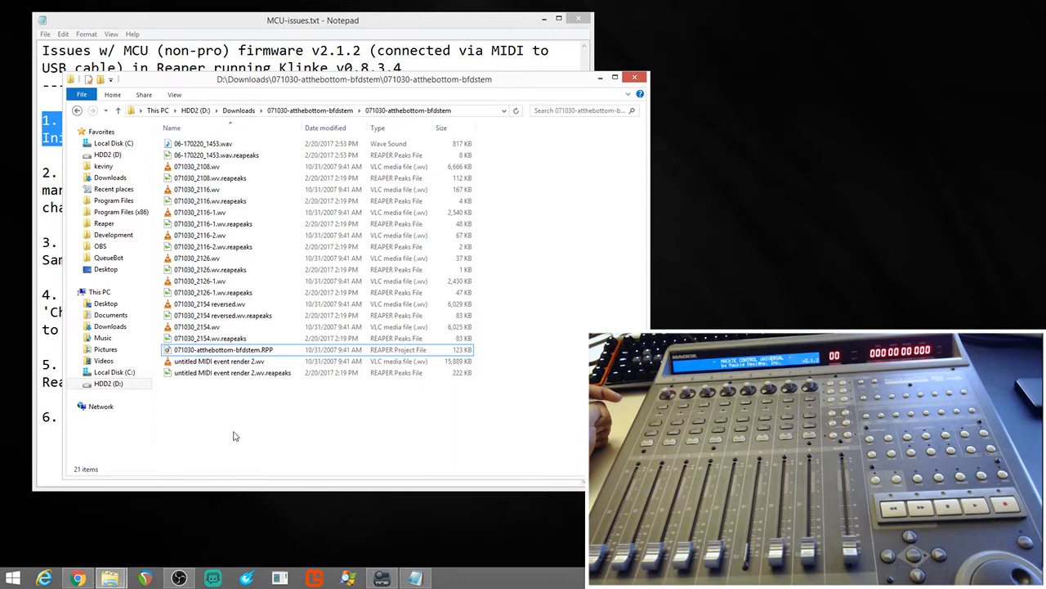
Step: Launch the 071030-atthebottom-bfdstem.RPP project in REAPER from the downloads folder
{"action": "left_click", "coordinate": [237, 350]}
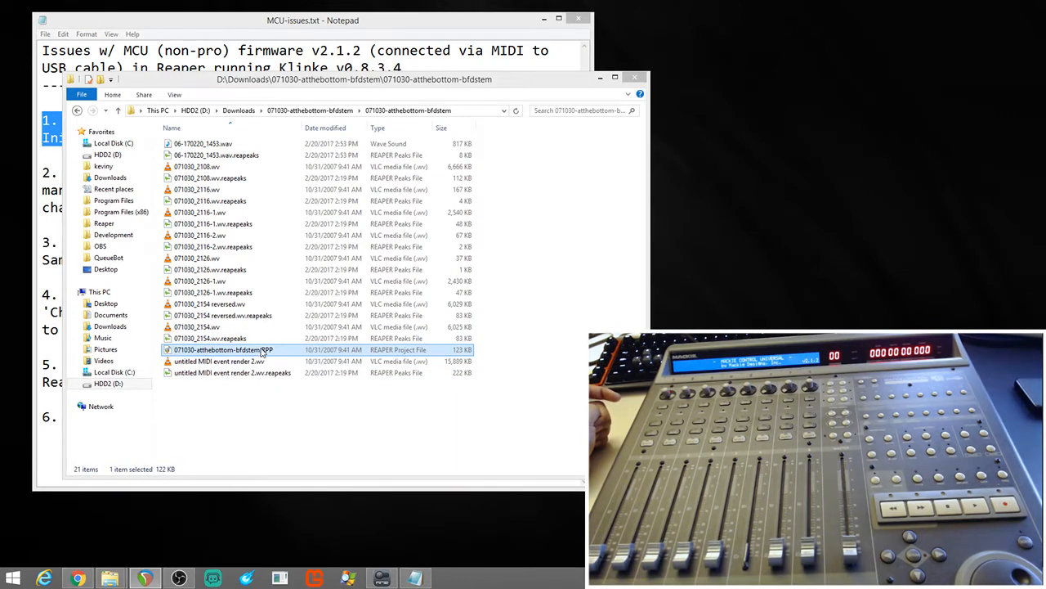
{"action": "double_click", "coordinate": [224, 350]}
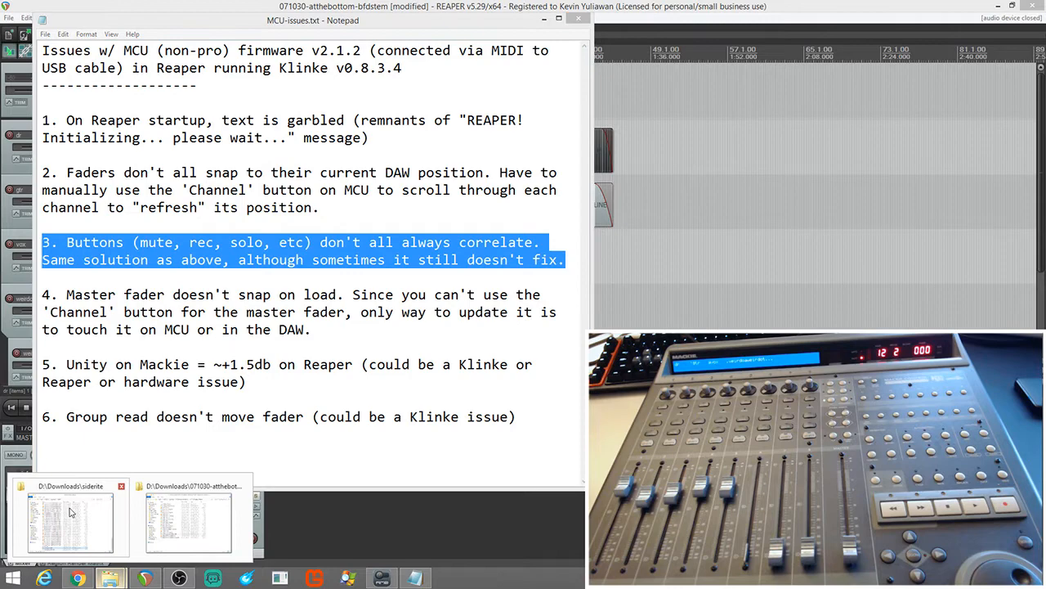
Step: Switch to the other downloads folder window from the taskbar
{"action": "left_click", "coordinate": [69, 520]}
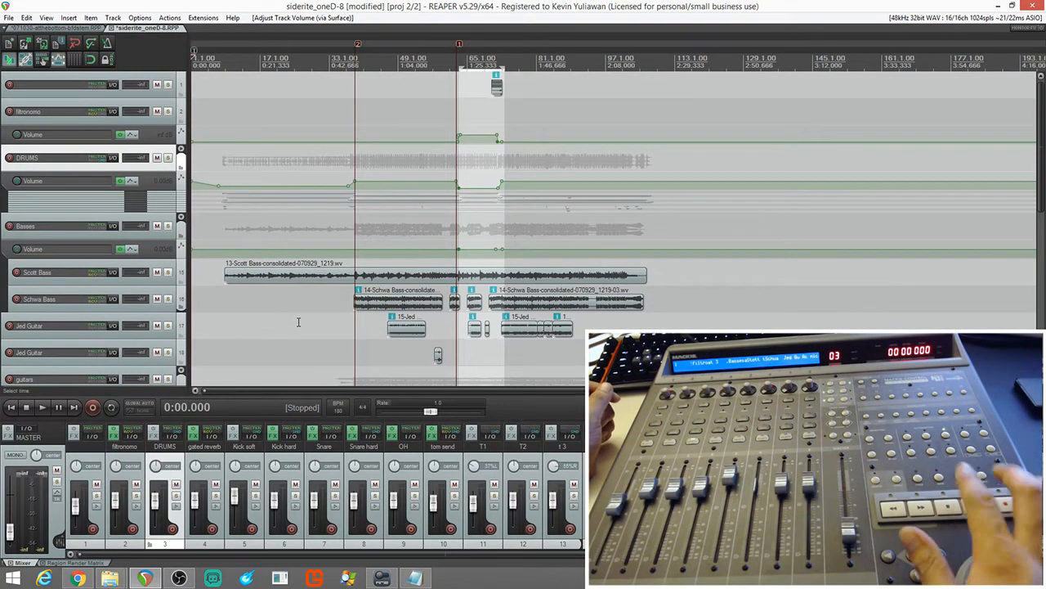
Step: Start playback of the siderite project to test fader volume changes from the surface
{"action": "left_click", "coordinate": [43, 406]}
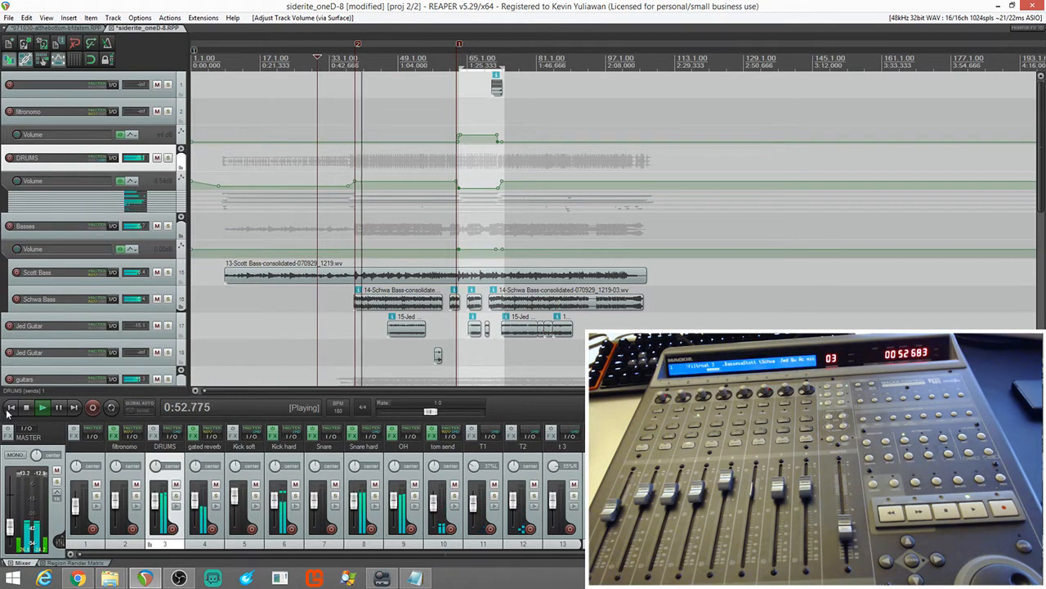
Step: Stop playback and close the siderite project without saving, returning to 071030-atthebottom-bfdstem
{"action": "left_click", "coordinate": [43, 407]}
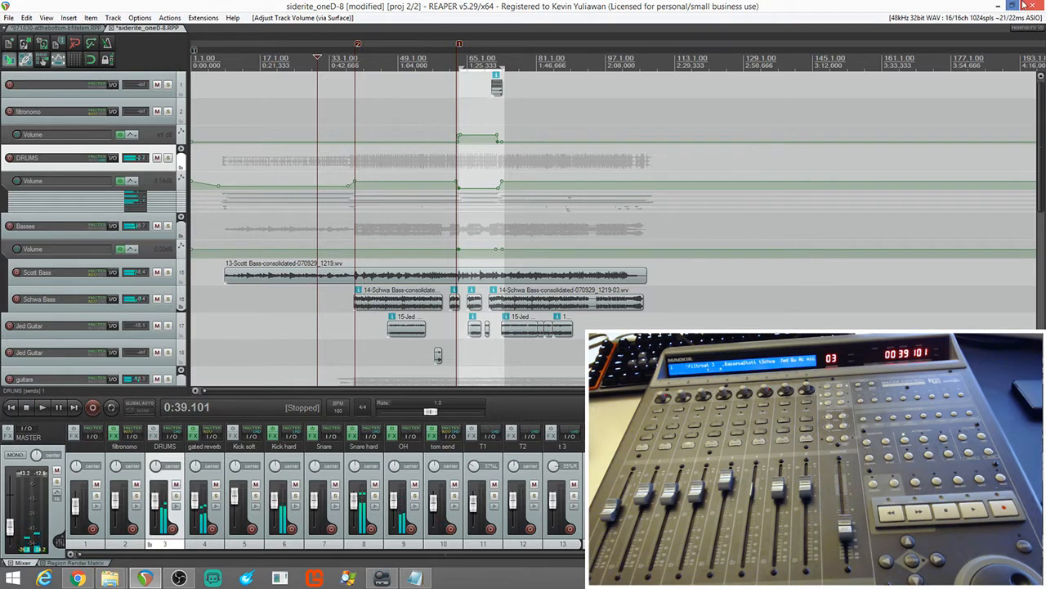
{"action": "left_click", "coordinate": [1034, 6]}
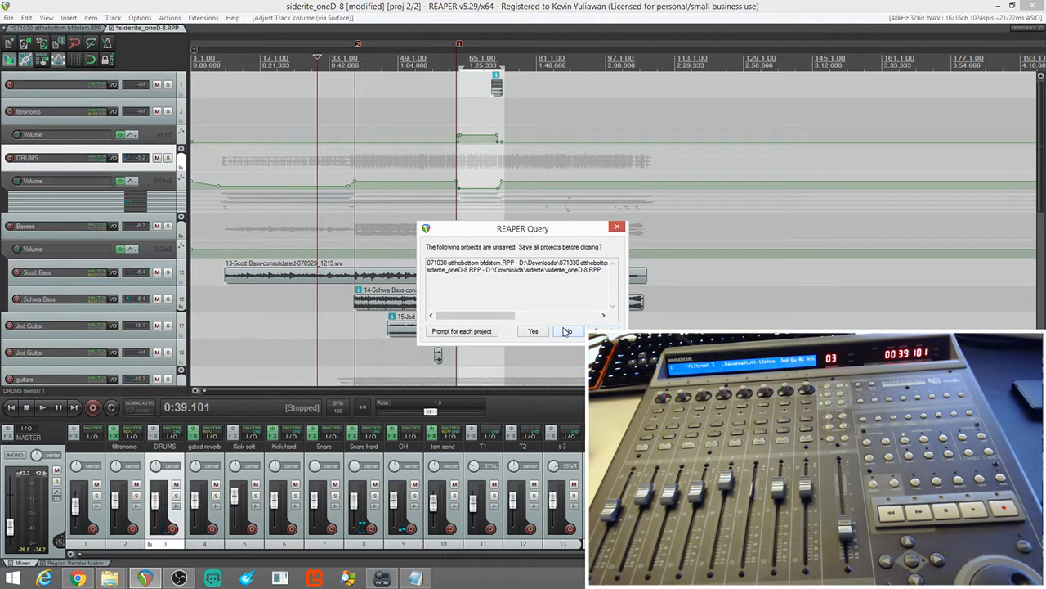
{"action": "left_click", "coordinate": [569, 330]}
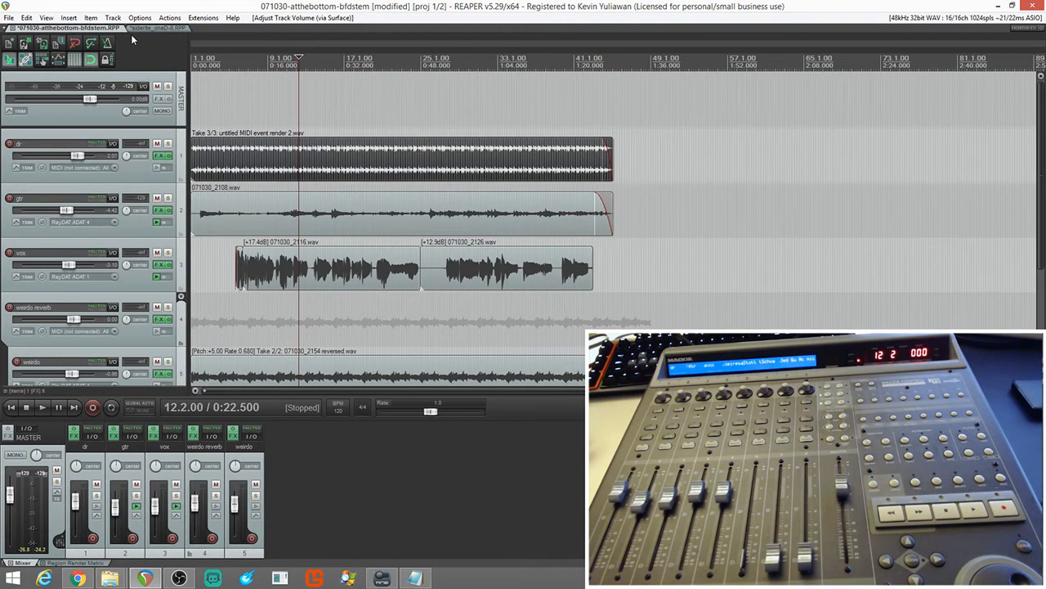
{"action": "left_click", "coordinate": [147, 27]}
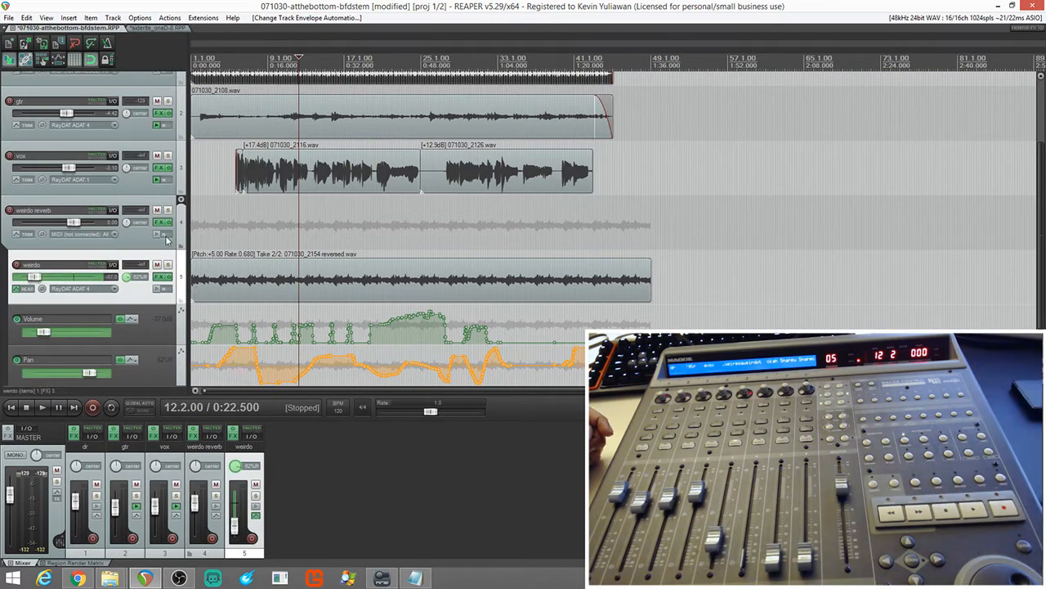
{"action": "mouse_move", "coordinate": [167, 235]}
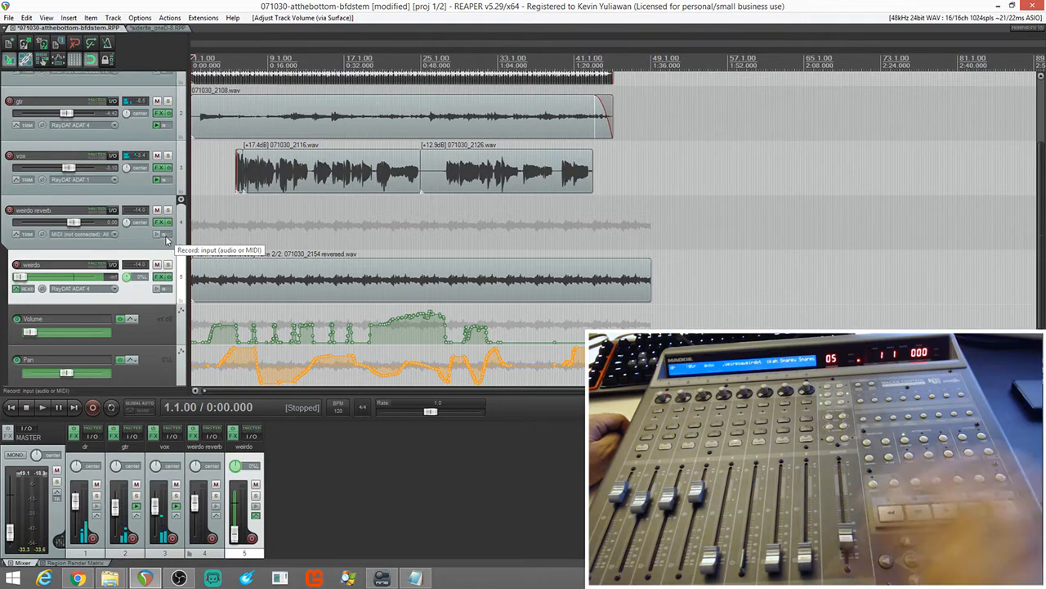
{"action": "left_click", "coordinate": [415, 579]}
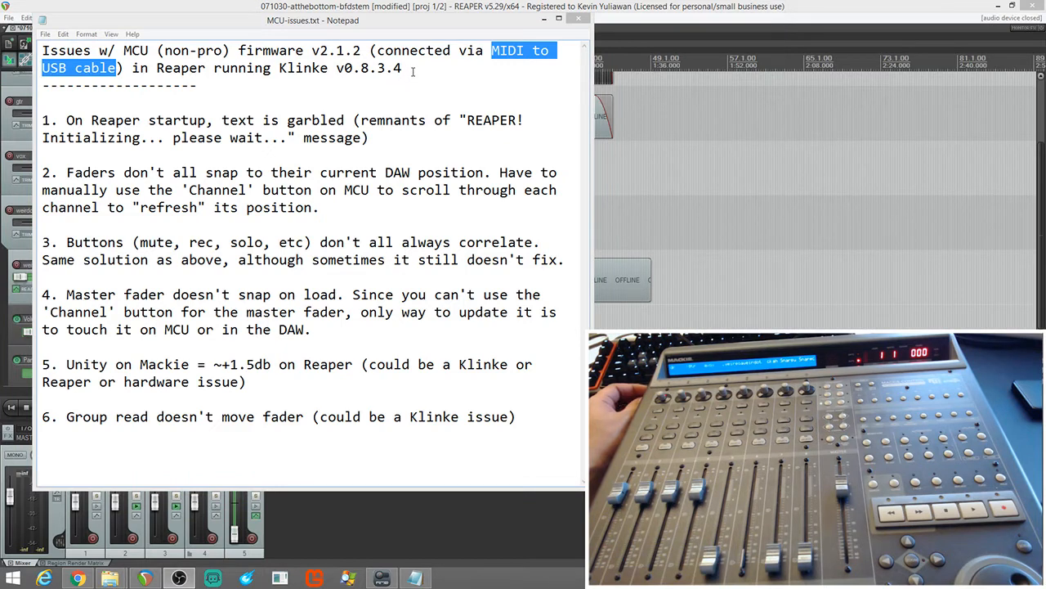
Step: Select the word 'Reaper' in the header line of MCU-issues.txt
{"action": "double_click", "coordinate": [180, 69]}
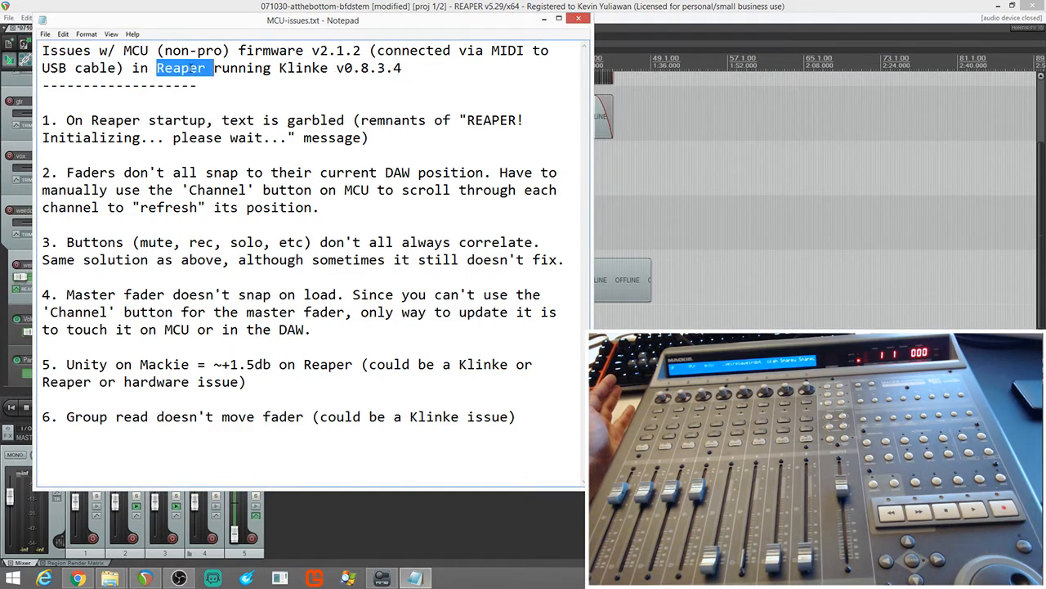